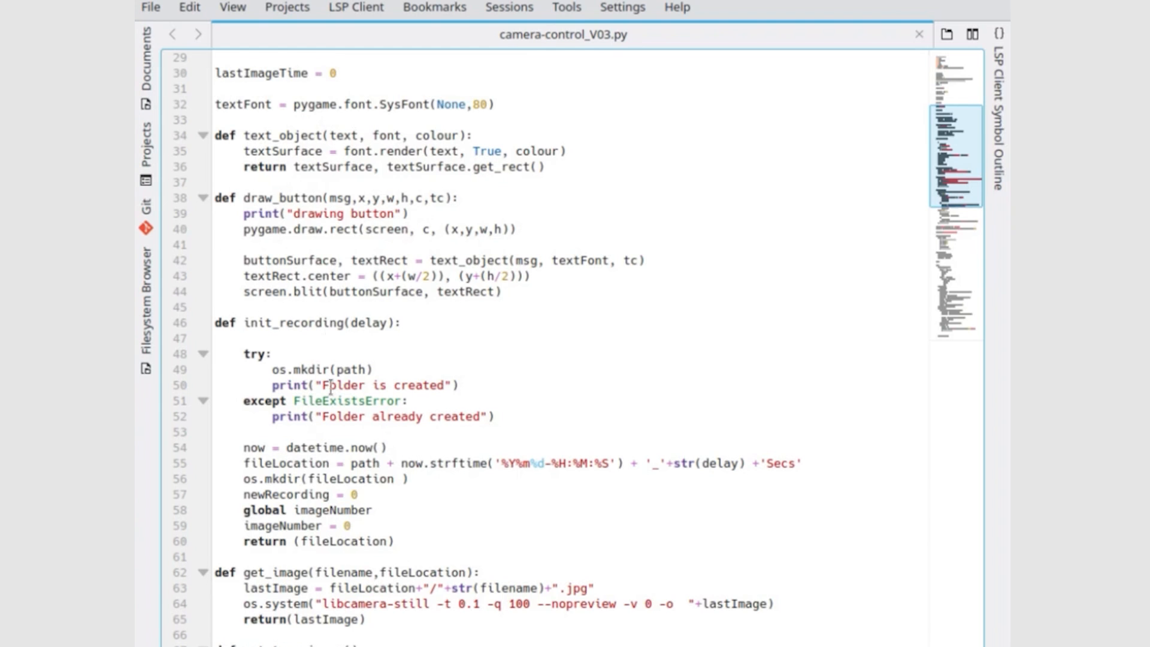
pyautogui.scroll(-3)
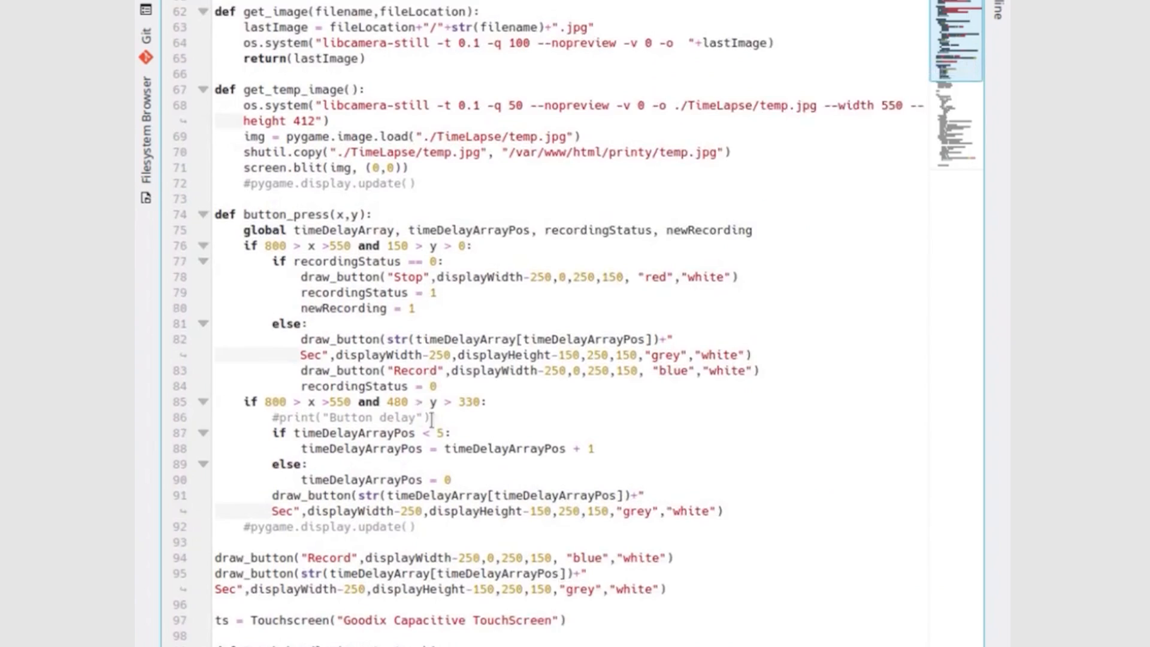
pyautogui.scroll(-3)
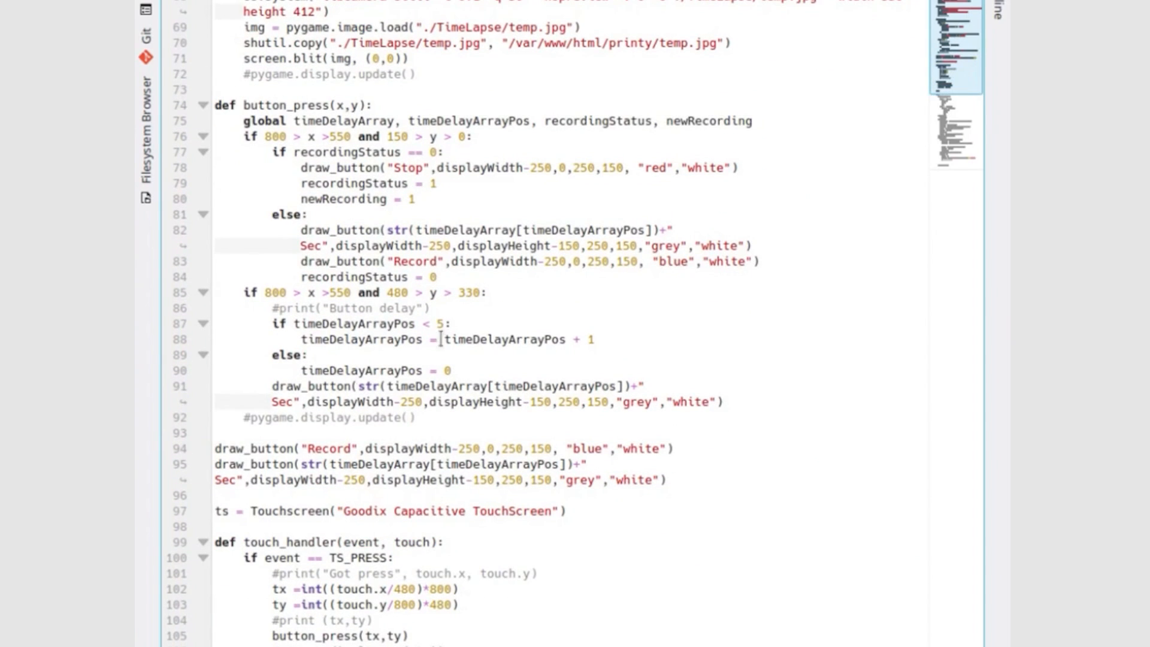
pyautogui.scroll(-3)
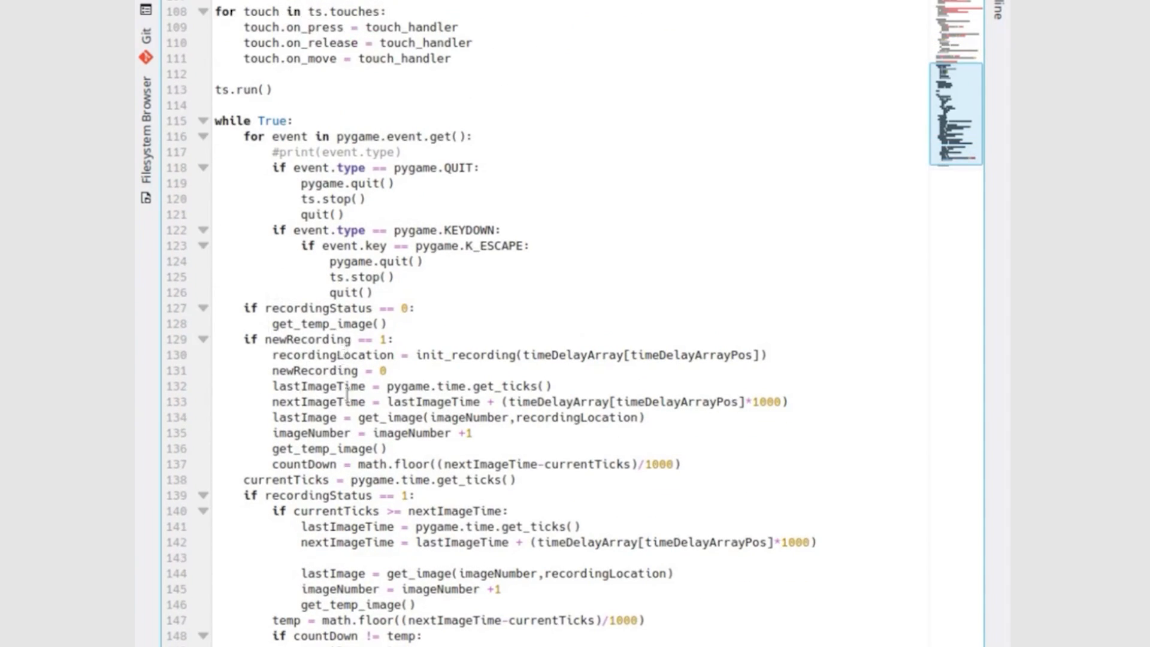
pyautogui.moveTo(687, 355)
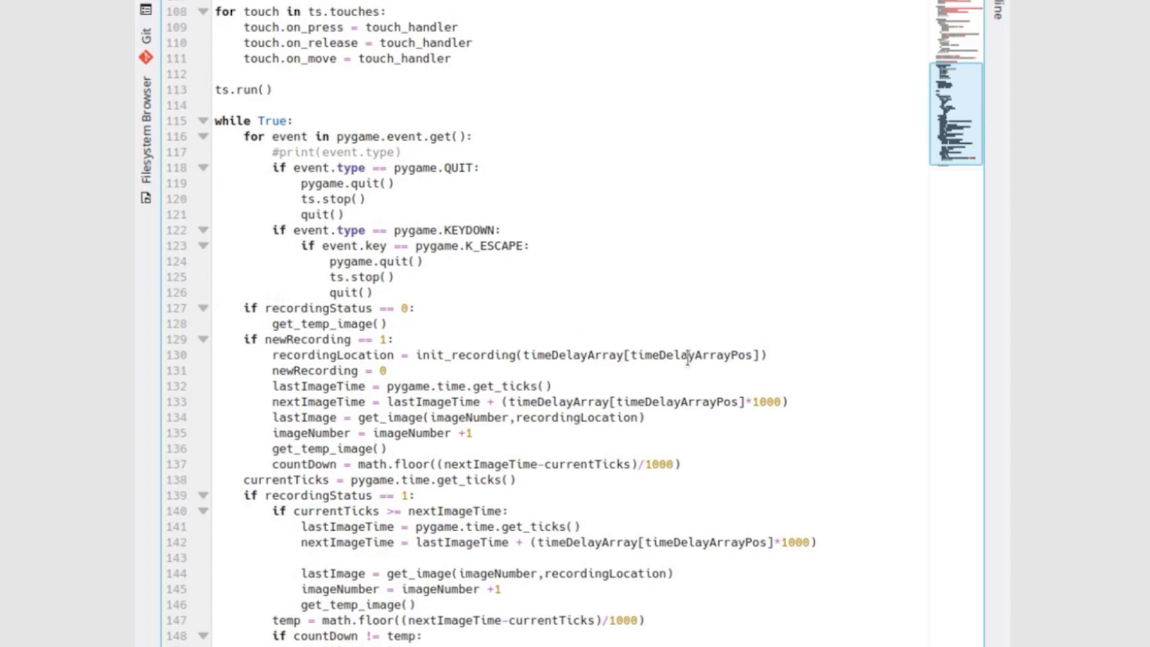
pyautogui.moveTo(408, 377)
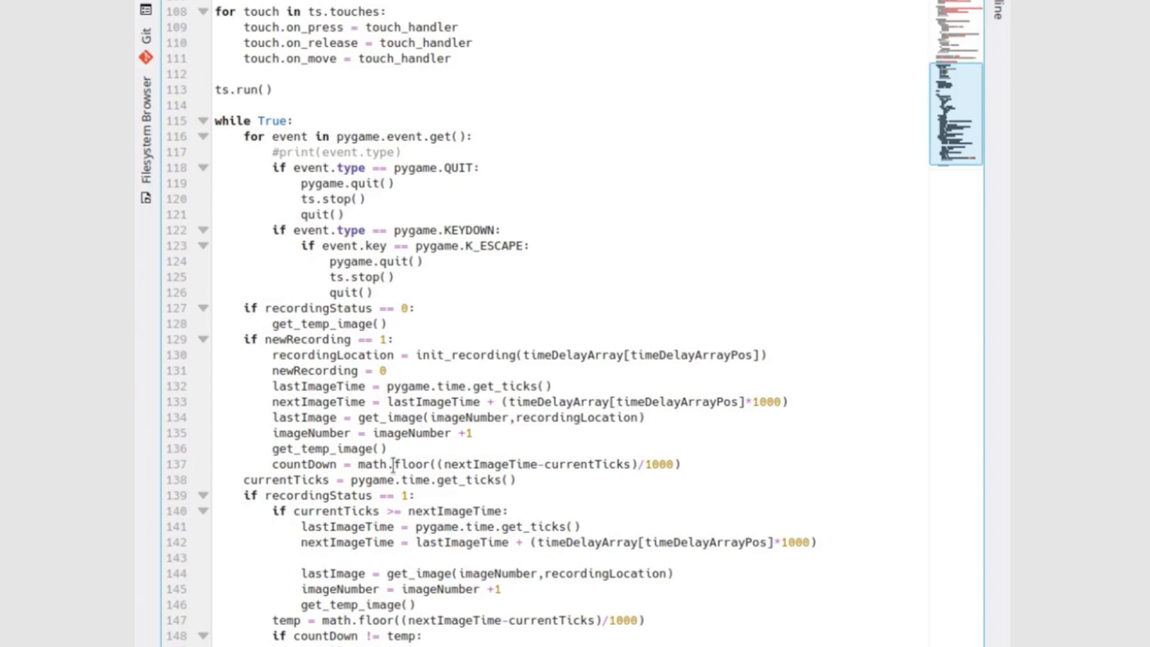
pyautogui.moveTo(374, 386)
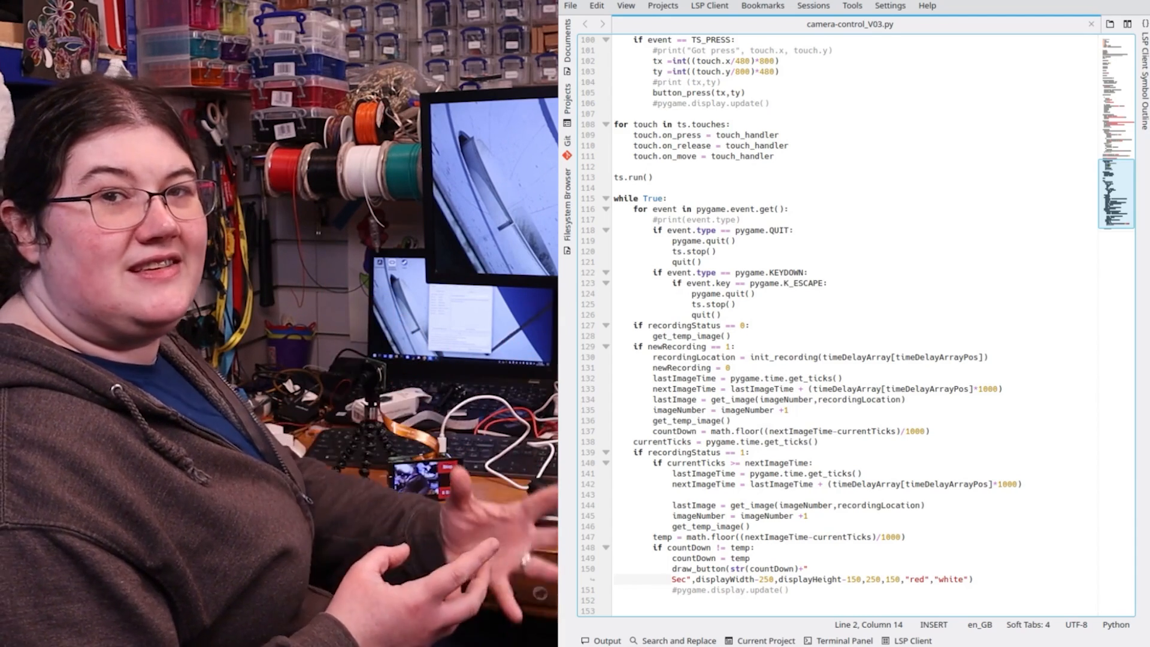
pyautogui.scroll(3)
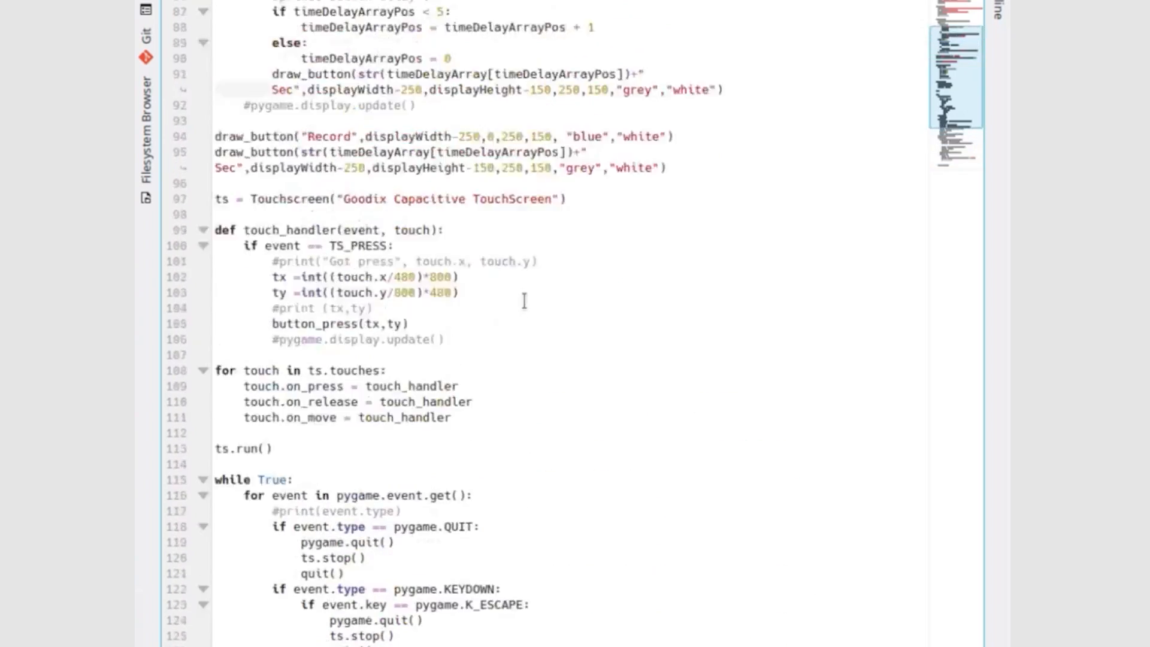
pyautogui.moveTo(375, 480)
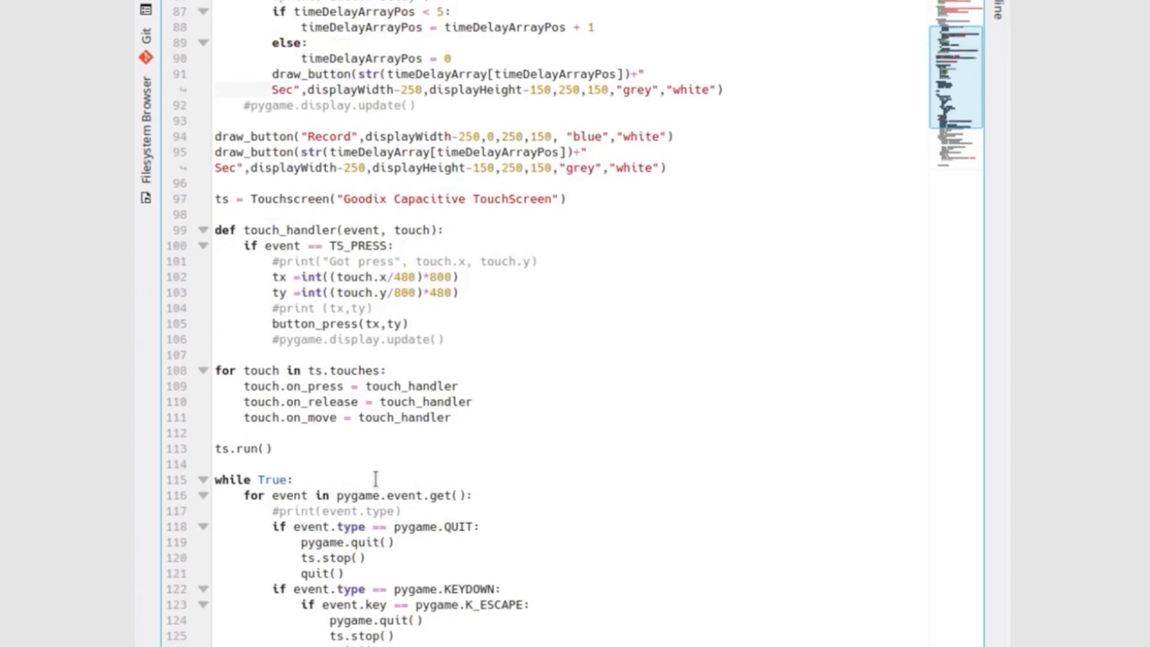
pyautogui.scroll(-3)
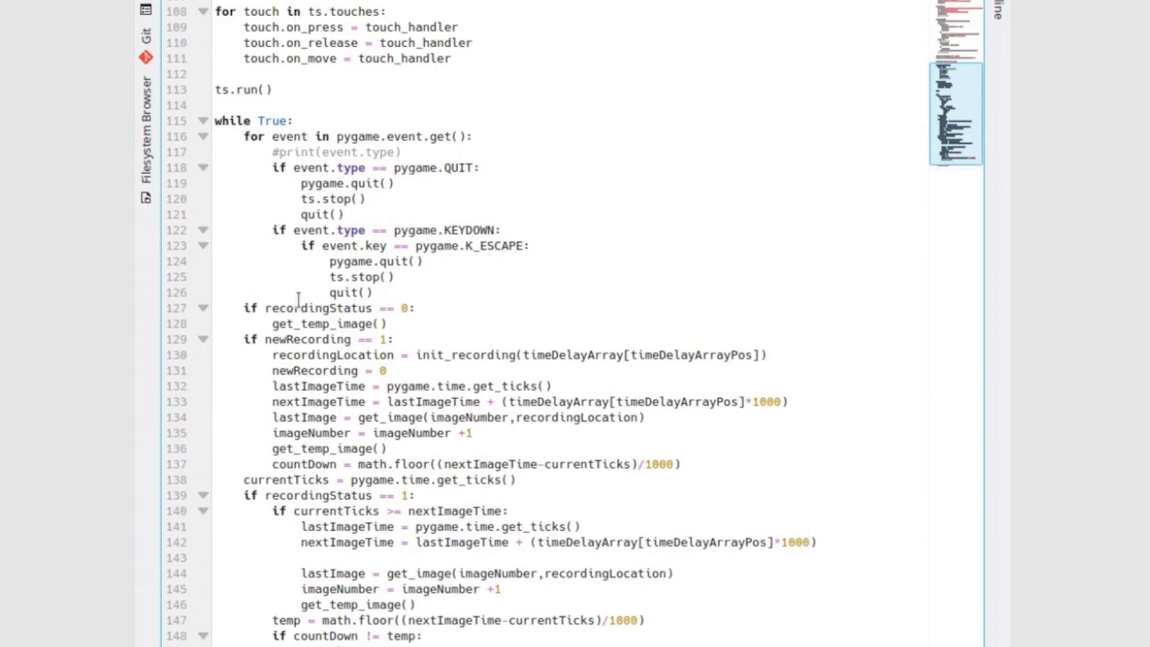